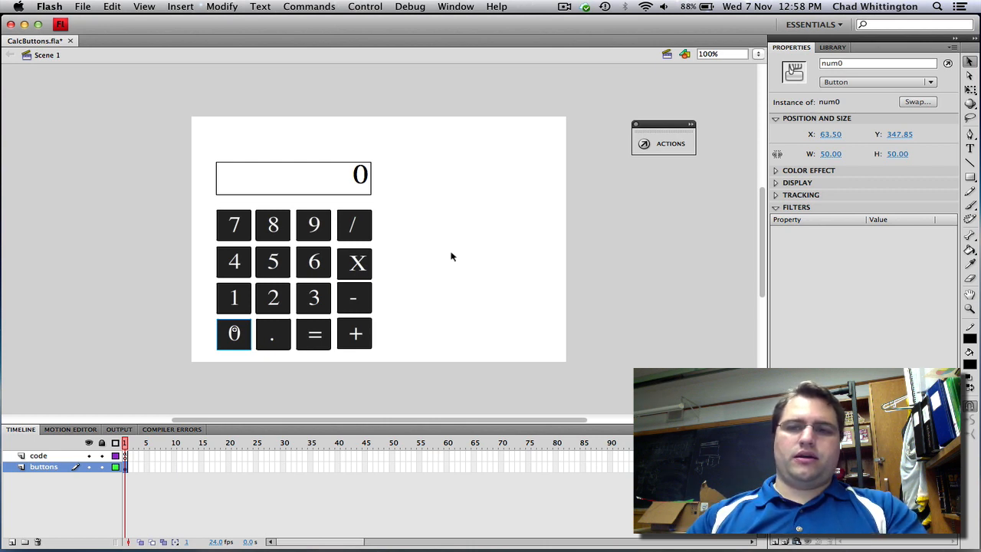
{"action": "mouse_move", "coordinate": [451, 239]}
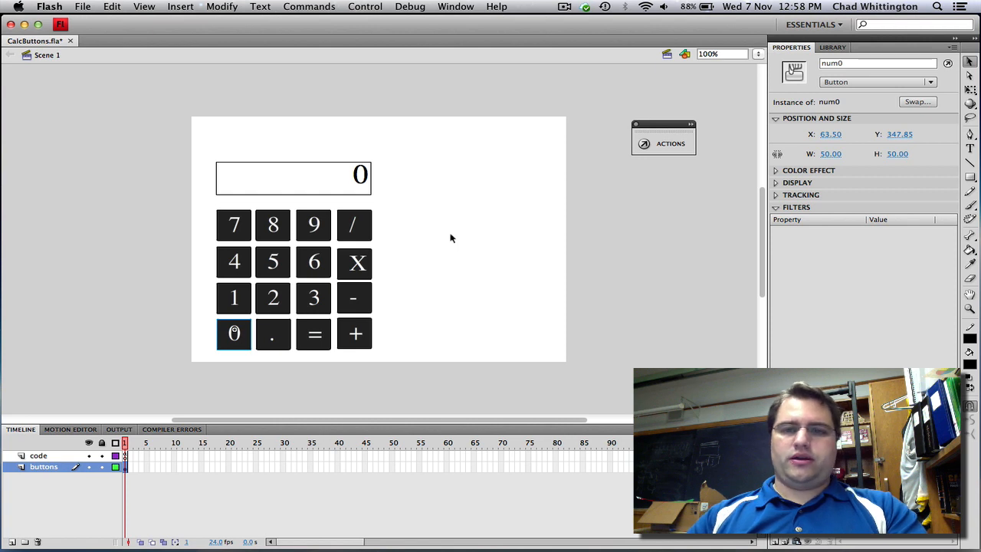
Open the num0 button symbol from the Edit Symbols list and select its 0 character
{"action": "left_click", "coordinate": [683, 55]}
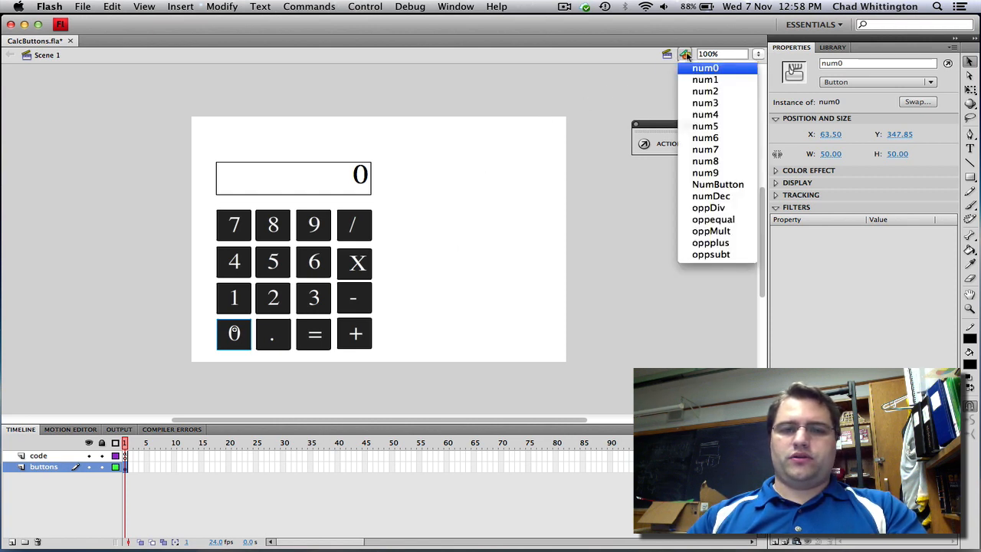
{"action": "double_click", "coordinate": [233, 334]}
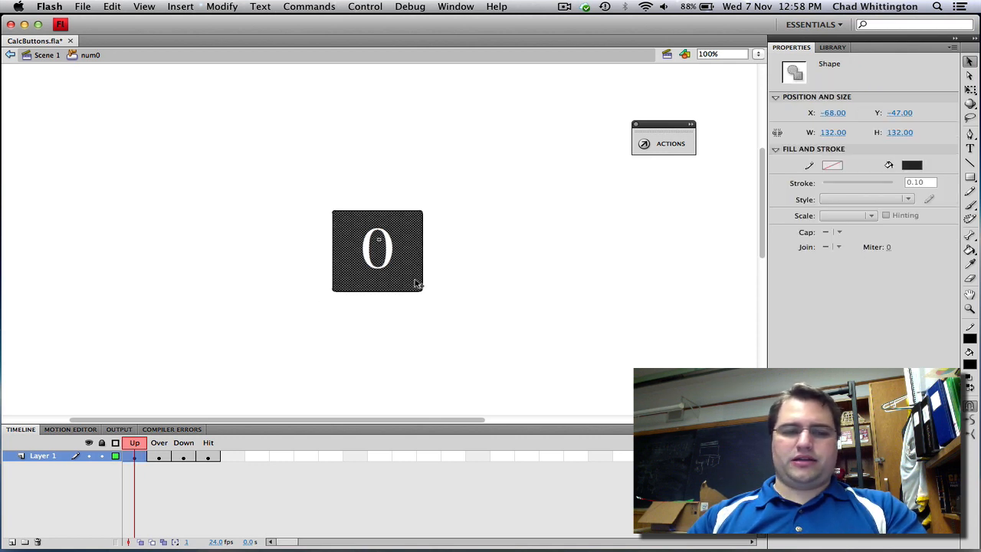
{"action": "left_click", "coordinate": [377, 251]}
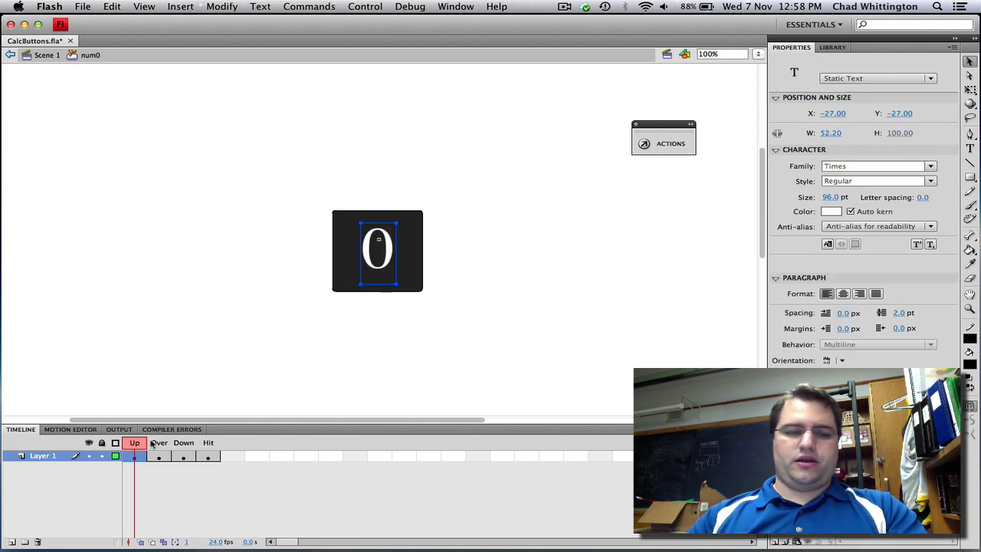
Step through the button's Over, Hit, Down and Up state frames in the timeline
{"action": "left_click", "coordinate": [160, 457]}
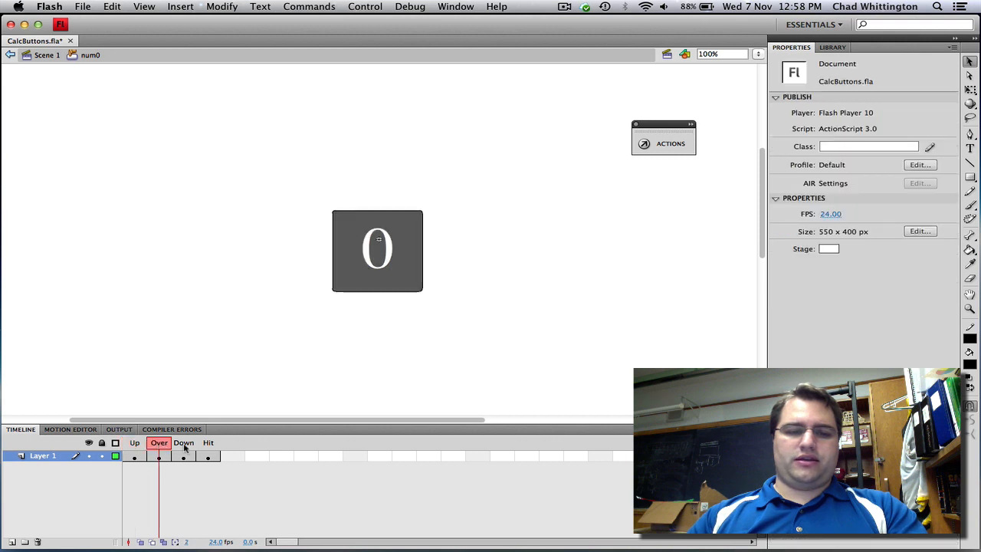
{"action": "left_click", "coordinate": [208, 441]}
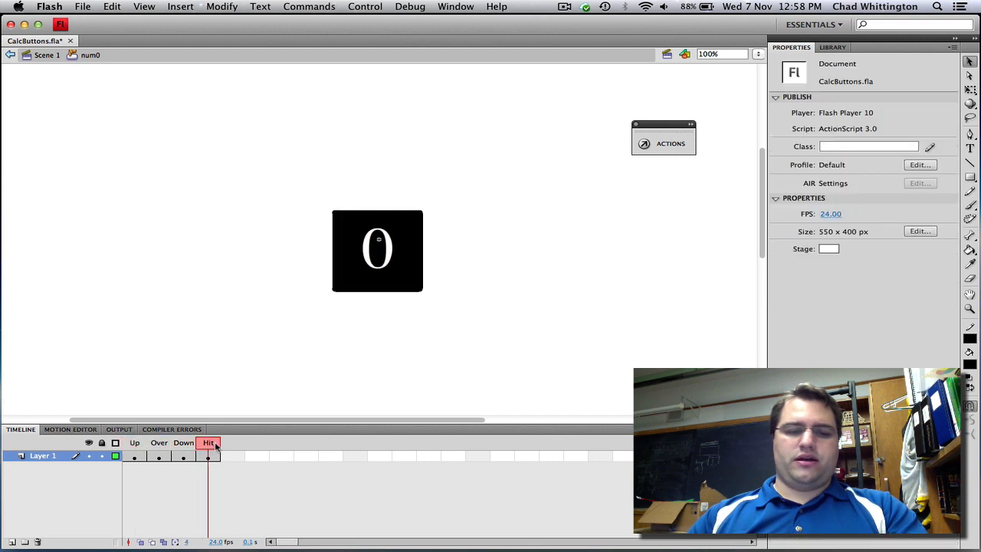
{"action": "left_click", "coordinate": [160, 443]}
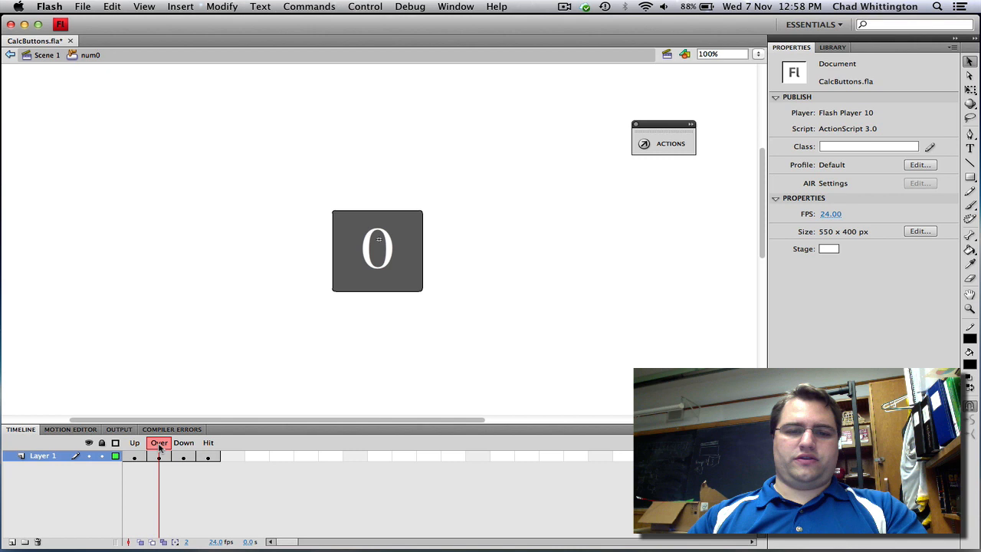
{"action": "left_click", "coordinate": [184, 443]}
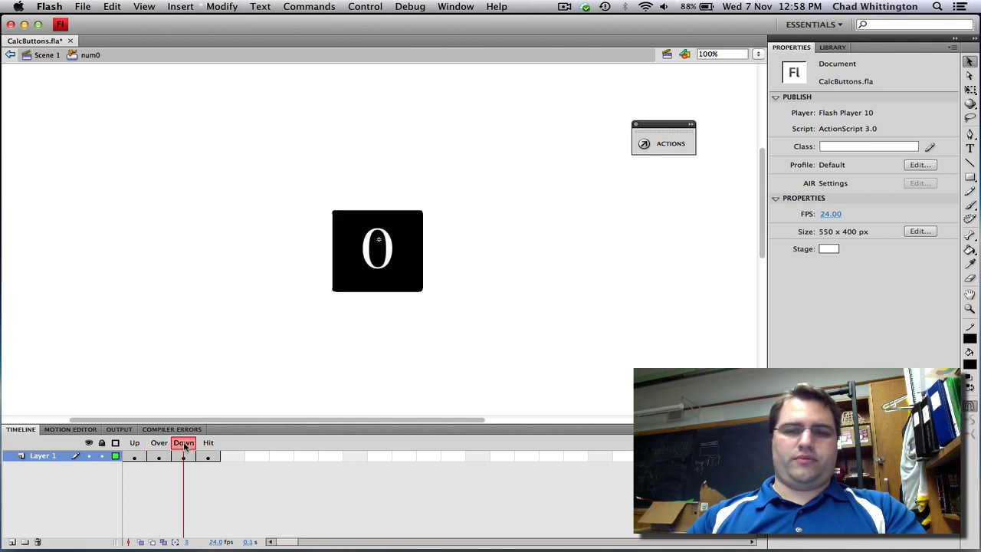
{"action": "left_click", "coordinate": [135, 443]}
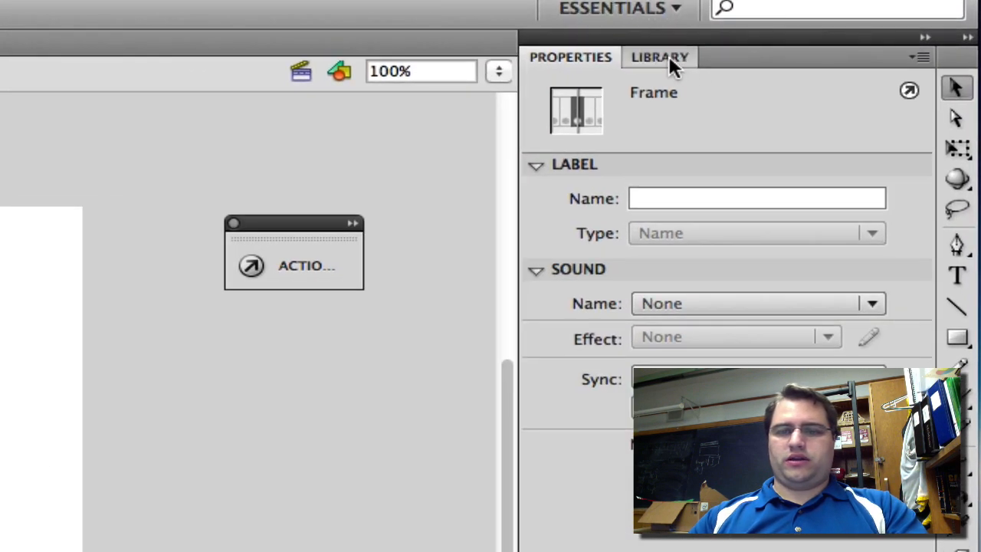
Duplicate the num0 symbol in the Library and name the copy num10
{"action": "left_click", "coordinate": [660, 55]}
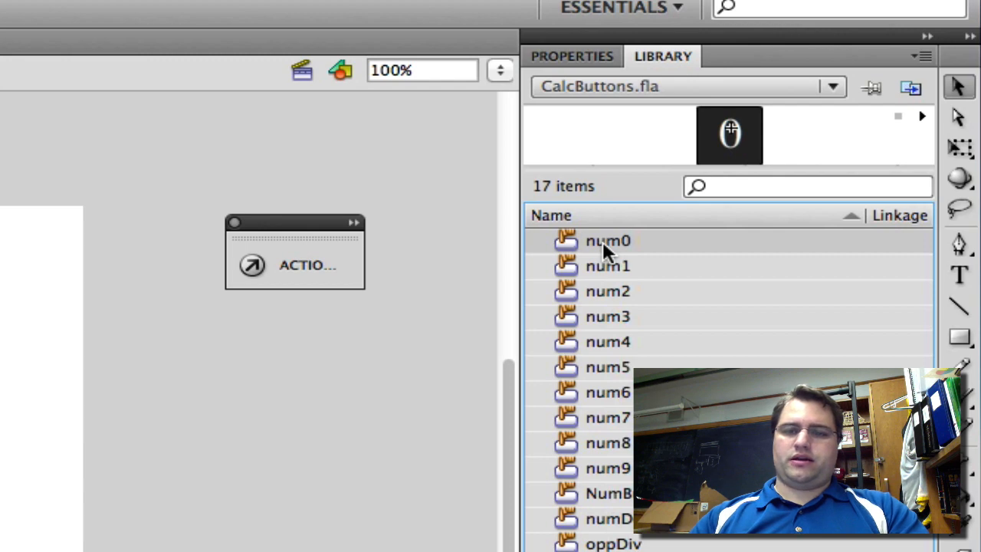
{"action": "right_click", "coordinate": [607, 241]}
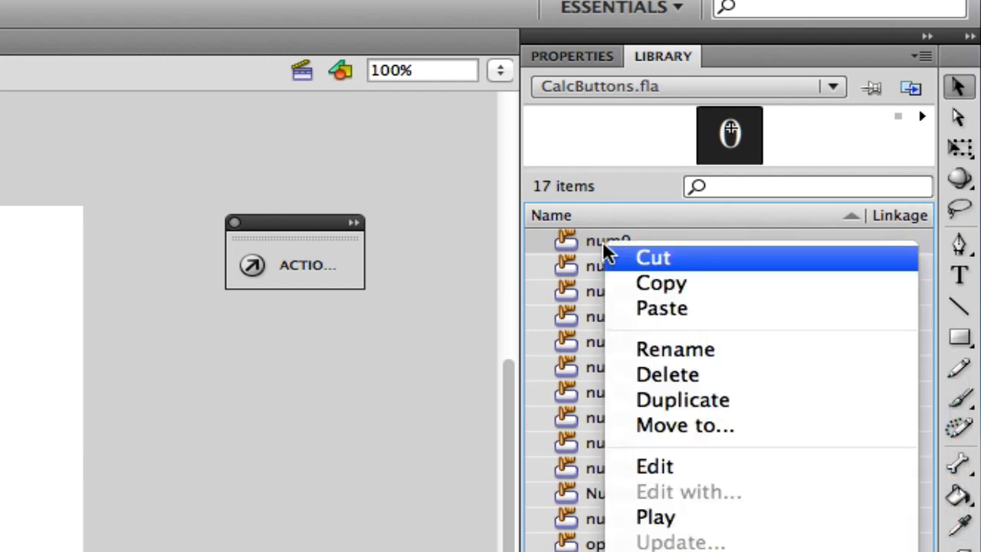
{"action": "mouse_move", "coordinate": [682, 398]}
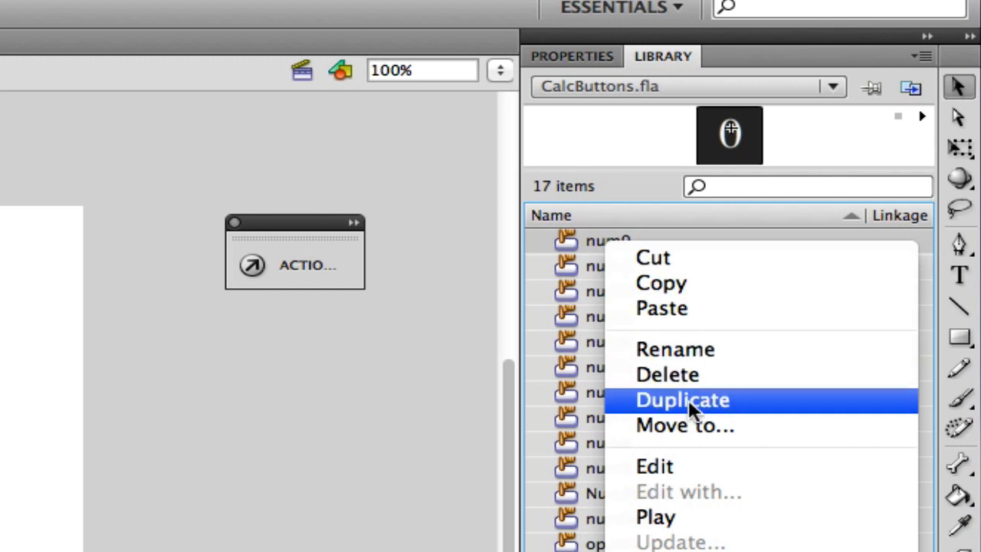
{"action": "mouse_move", "coordinate": [693, 413]}
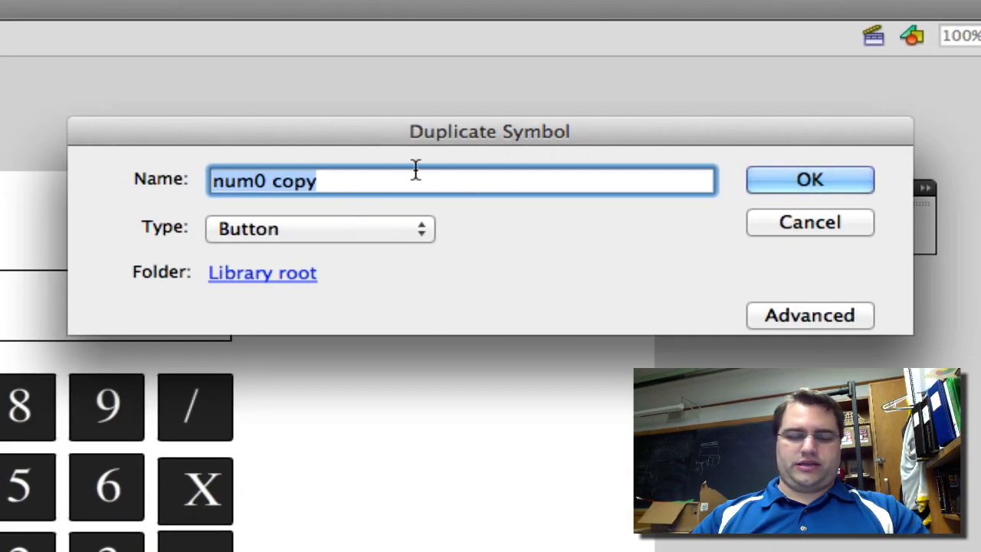
{"action": "left_click", "coordinate": [218, 181]}
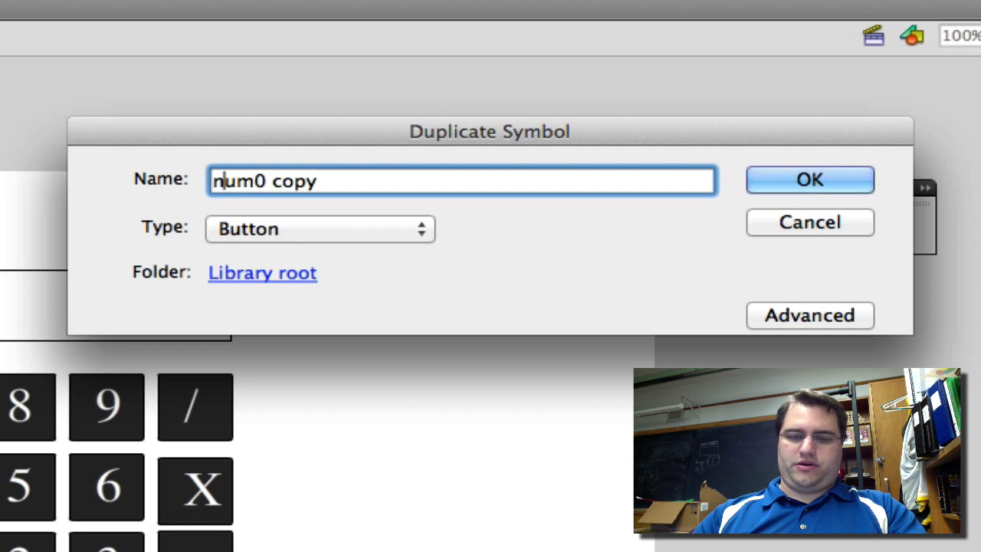
{"action": "key", "text": "Backspace"}
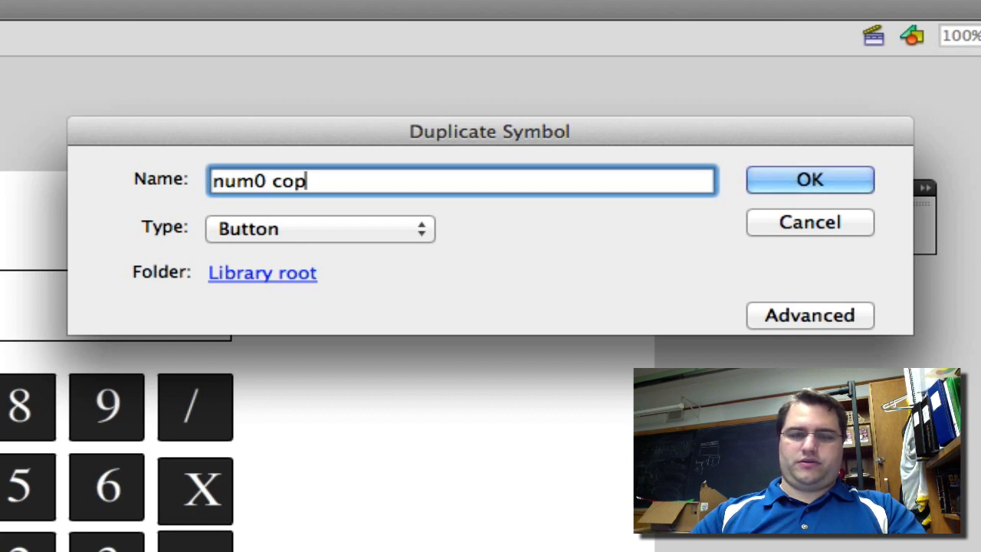
{"action": "type", "text": "num1"}
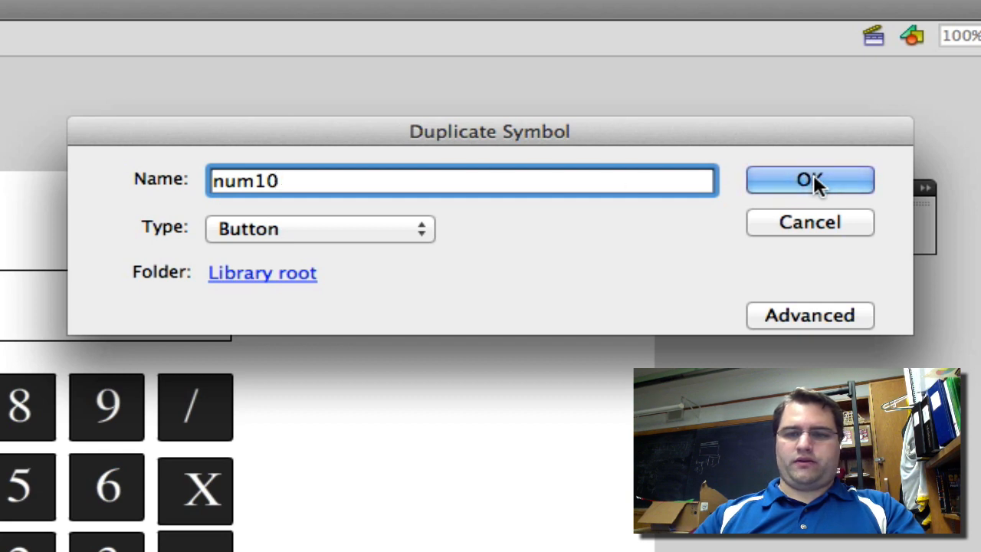
{"action": "left_click", "coordinate": [810, 179]}
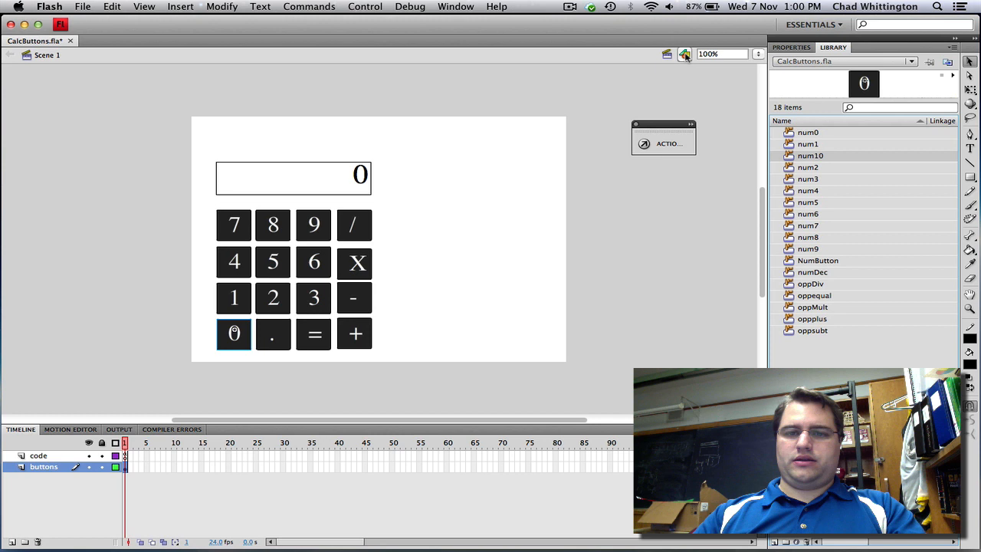
Change the num10 button's label to 10 in its Up, Over and Down states, then return to Scene 1
{"action": "left_click", "coordinate": [667, 53]}
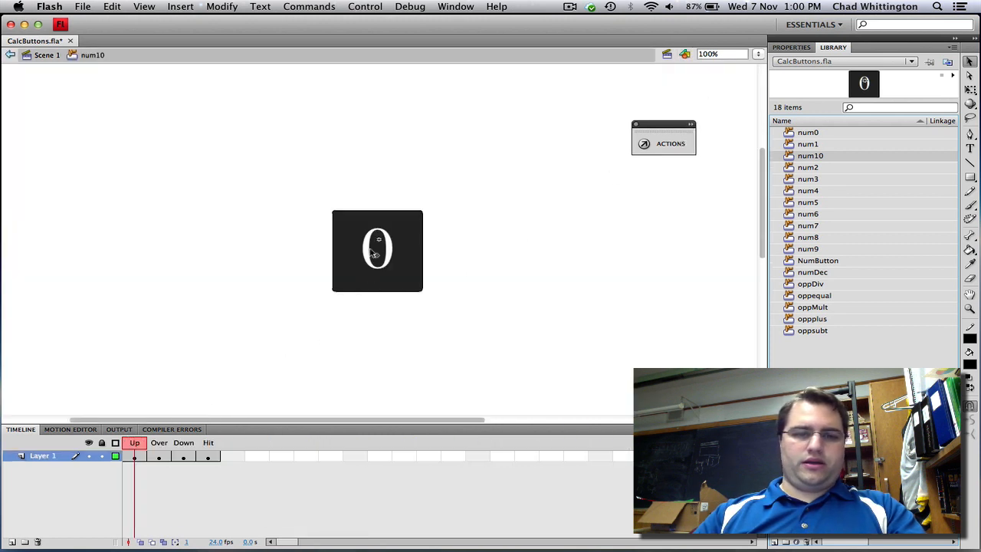
{"action": "left_click", "coordinate": [378, 251]}
{"action": "type", "text": "10"}
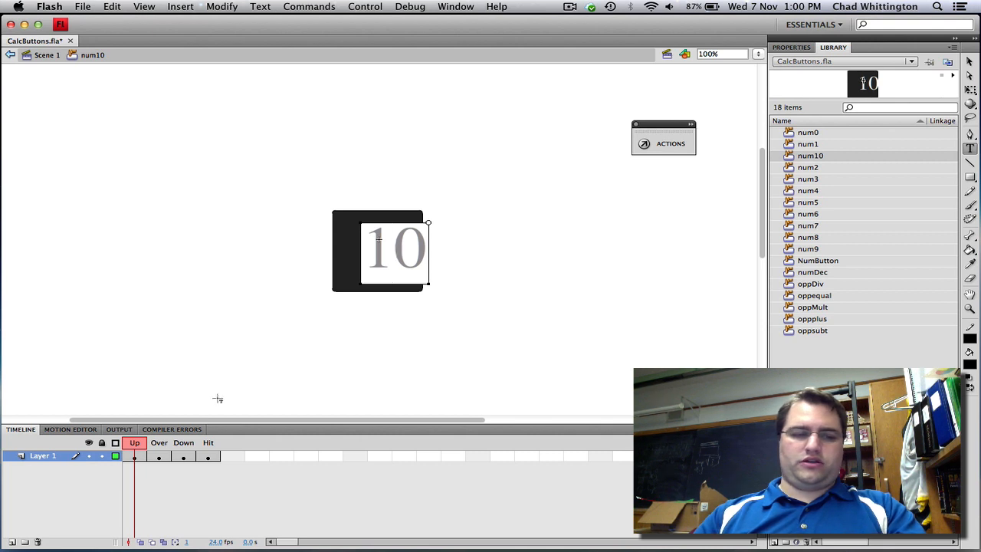
{"action": "left_click", "coordinate": [160, 441]}
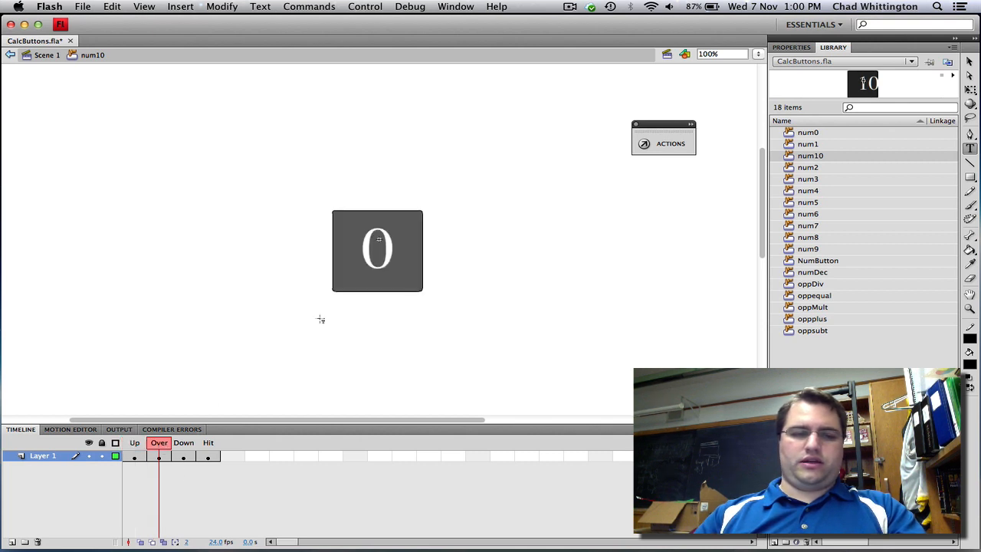
{"action": "left_click", "coordinate": [377, 252]}
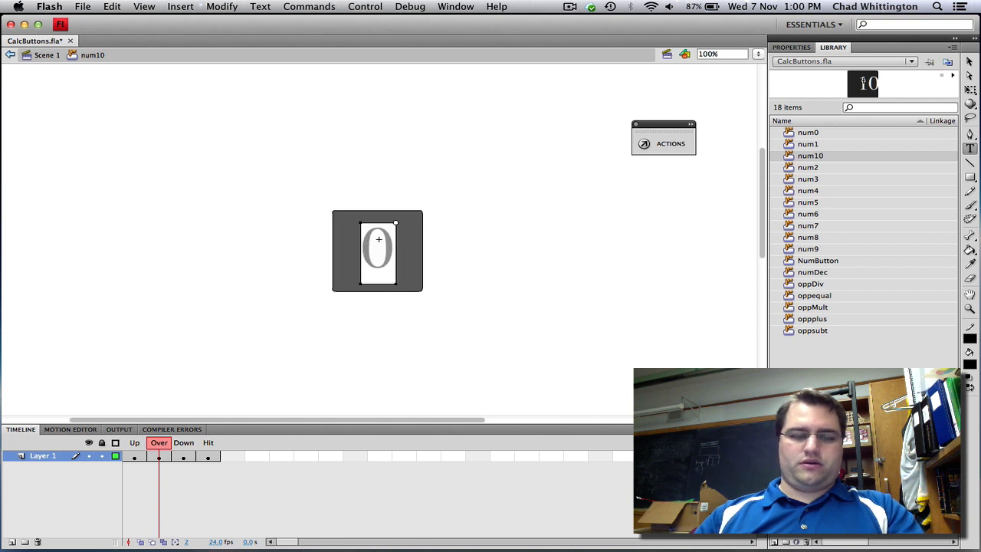
{"action": "left_click", "coordinate": [184, 441]}
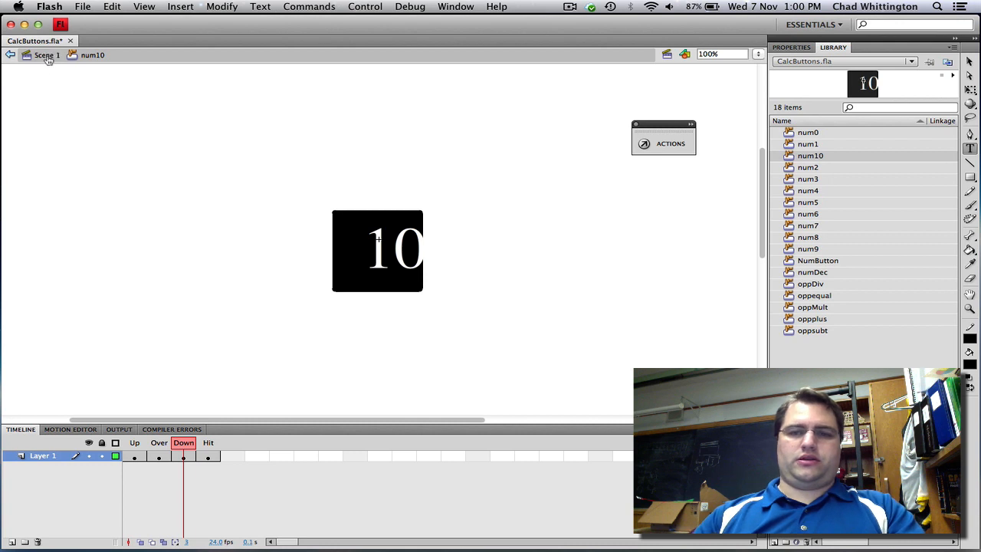
{"action": "left_click", "coordinate": [43, 55]}
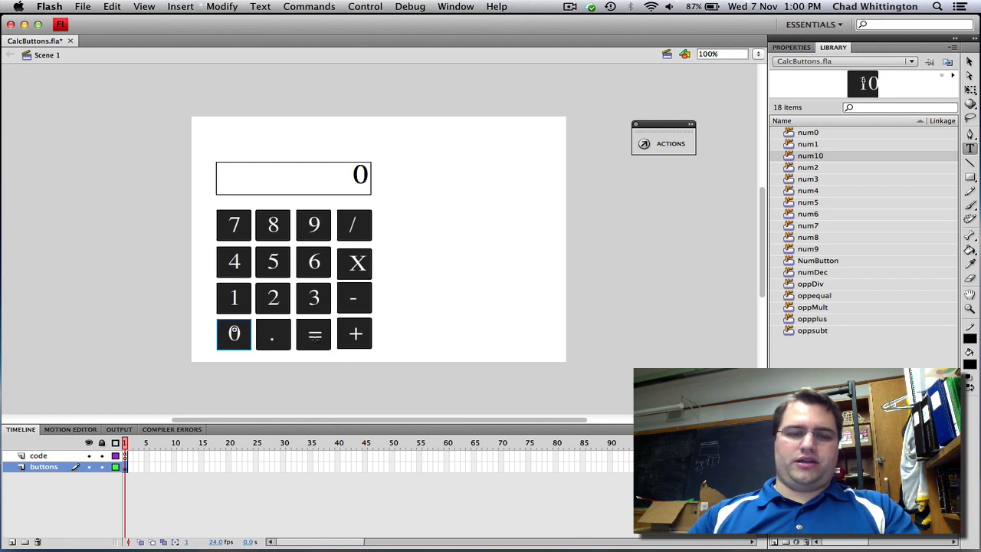
{"action": "mouse_move", "coordinate": [414, 212]}
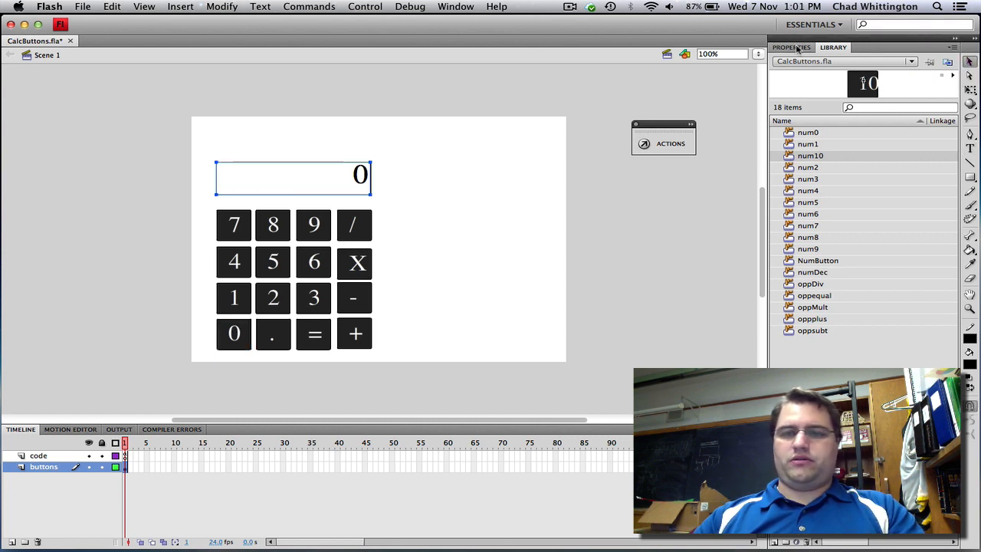
Set the scrn text field's behavior to Single line and select the oppDiv divide button on the stage
{"action": "left_click", "coordinate": [292, 177]}
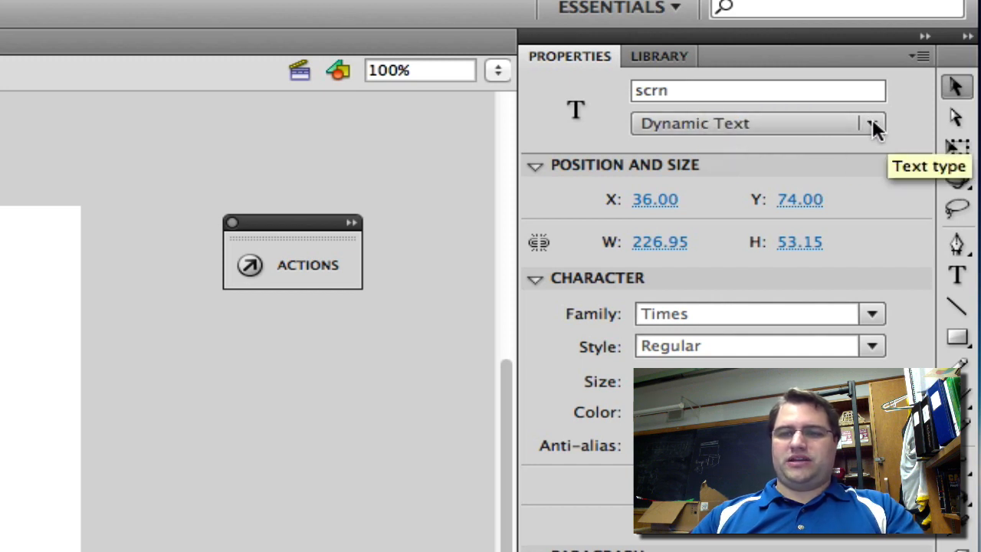
{"action": "scroll", "scroll_direction": "down", "scroll_amount": 3}
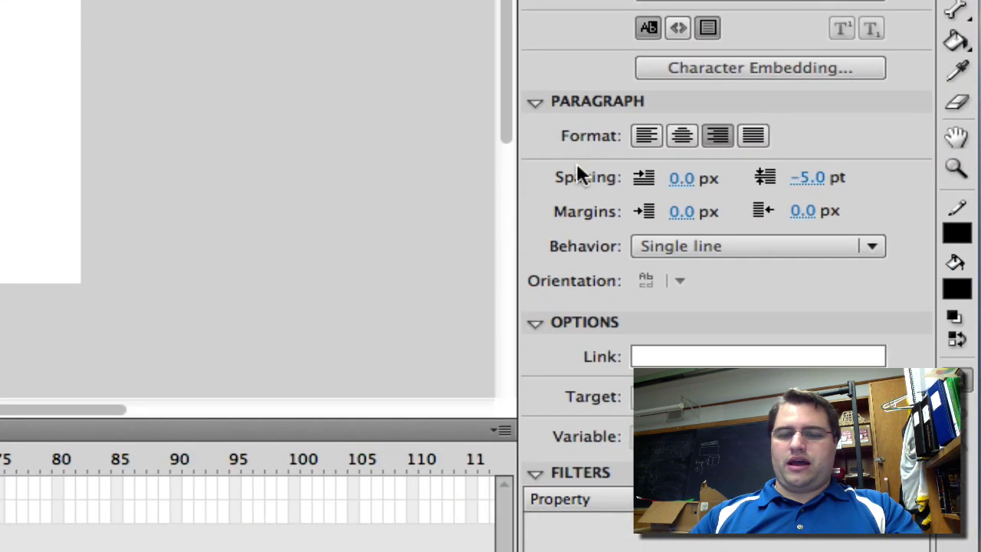
{"action": "mouse_move", "coordinate": [739, 245]}
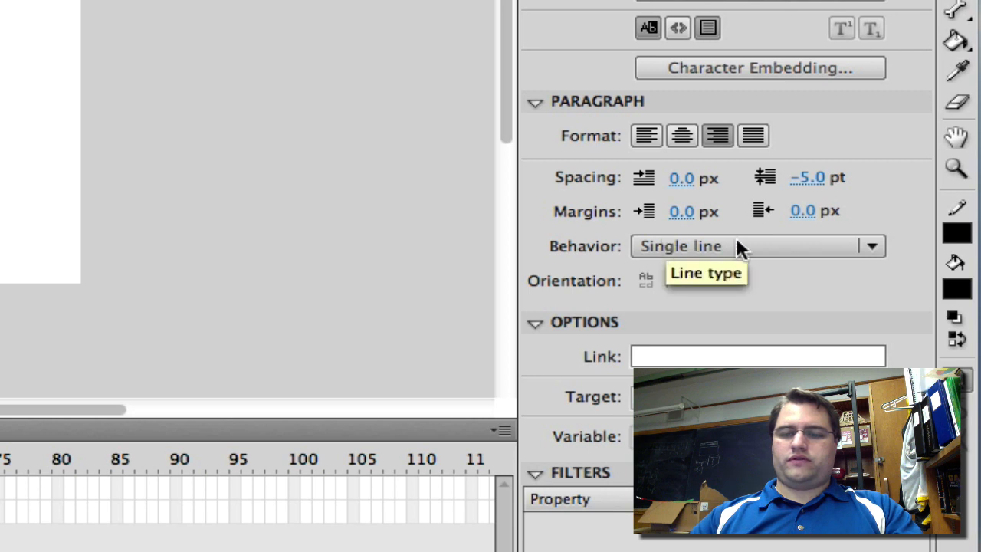
{"action": "mouse_move", "coordinate": [880, 254]}
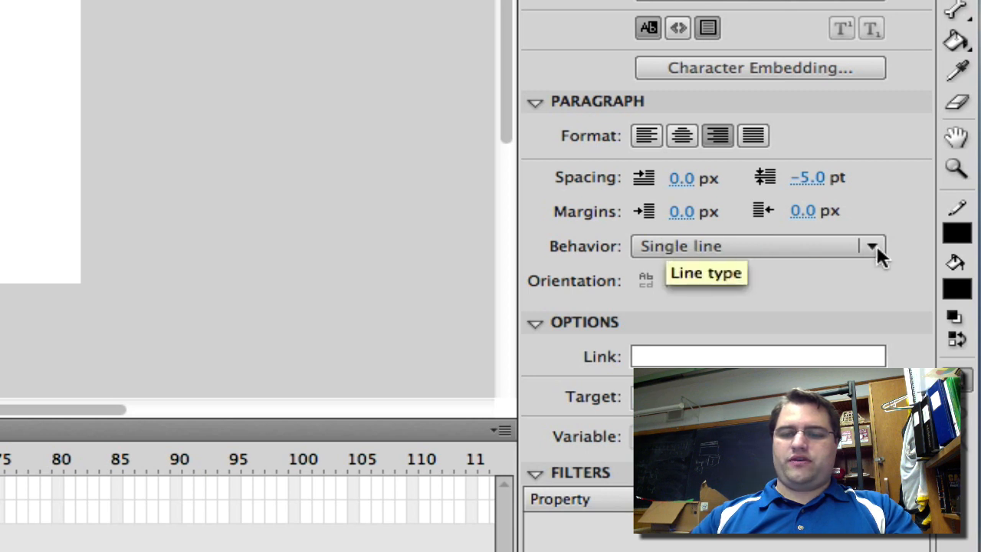
{"action": "left_click", "coordinate": [871, 245]}
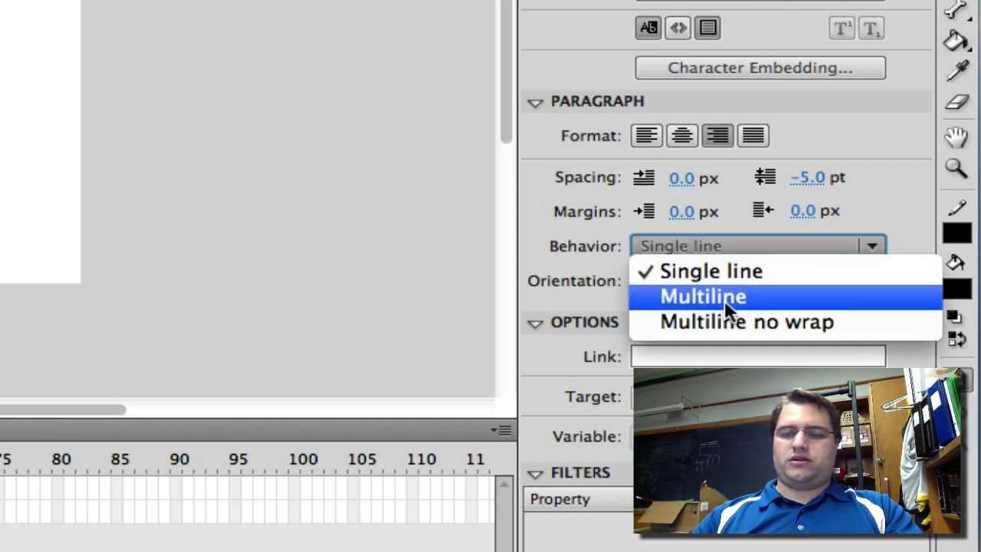
{"action": "mouse_move", "coordinate": [712, 270]}
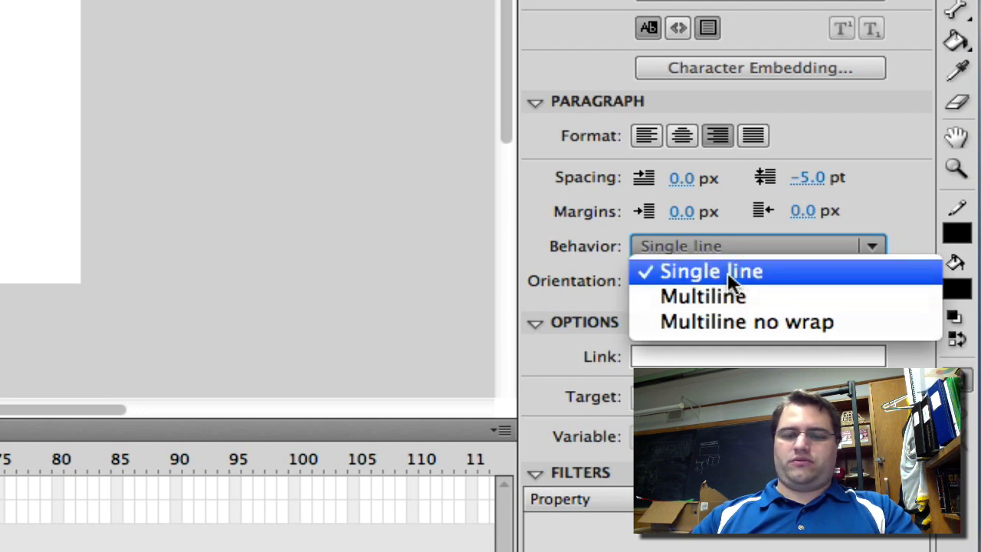
{"action": "left_click", "coordinate": [711, 270]}
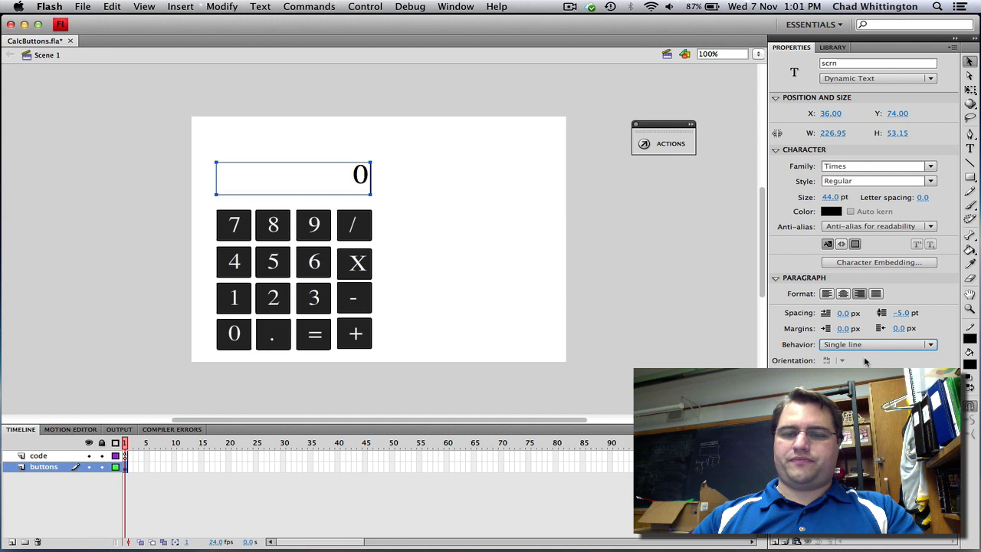
{"action": "left_click", "coordinate": [233, 335]}
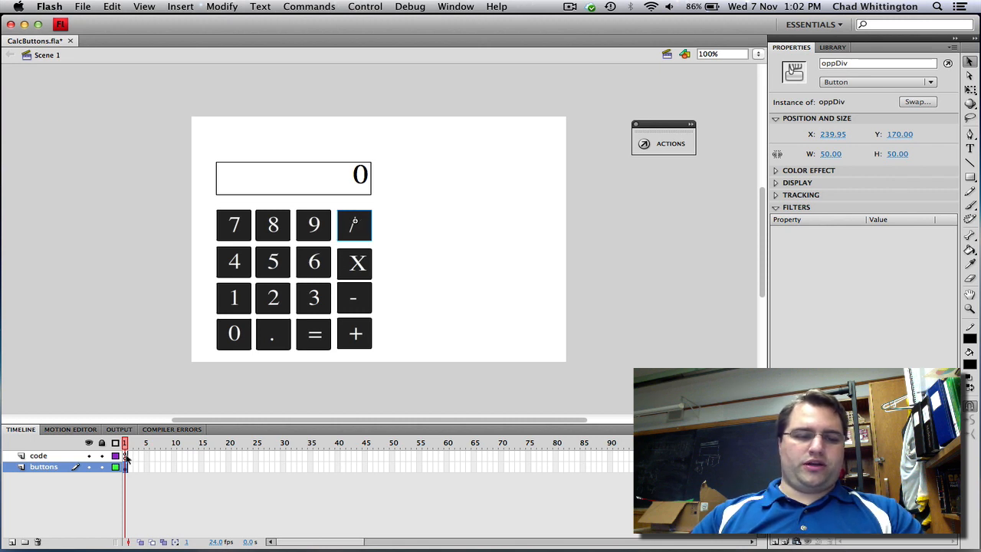
Open the Actions script on frame 1 of the code layer showing the num0–num9 click listeners
{"action": "right_click", "coordinate": [126, 456]}
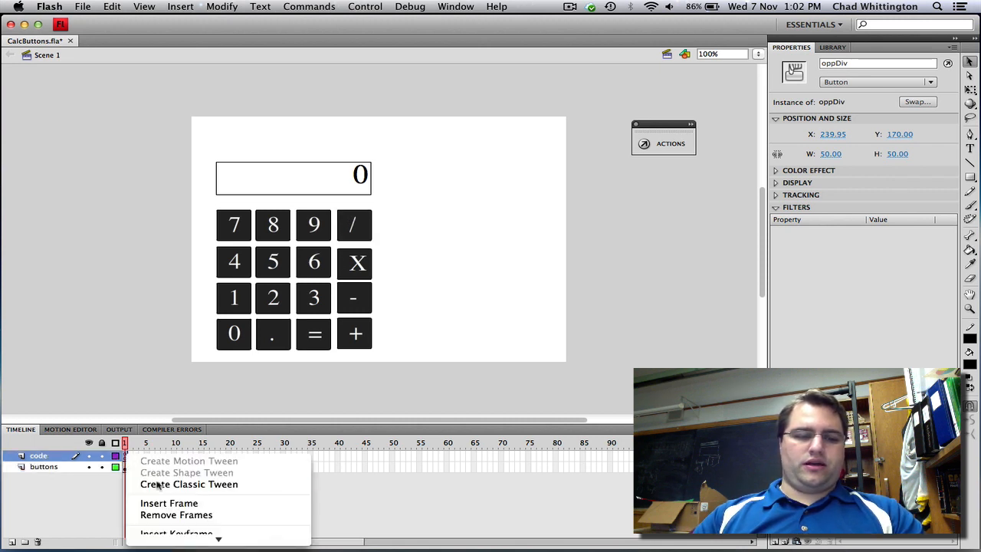
{"action": "mouse_move", "coordinate": [156, 537]}
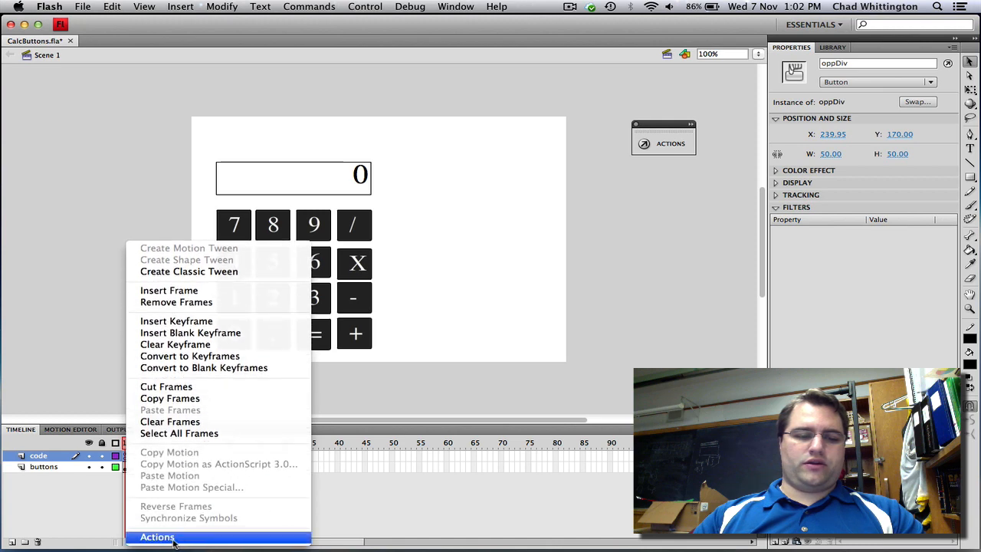
{"action": "left_click", "coordinate": [156, 537]}
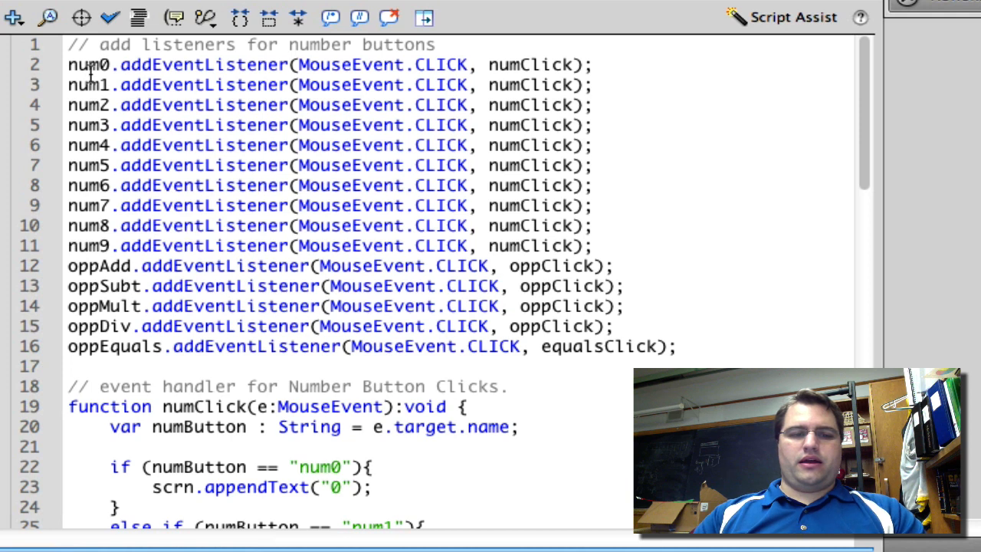
{"action": "mouse_move", "coordinate": [107, 184]}
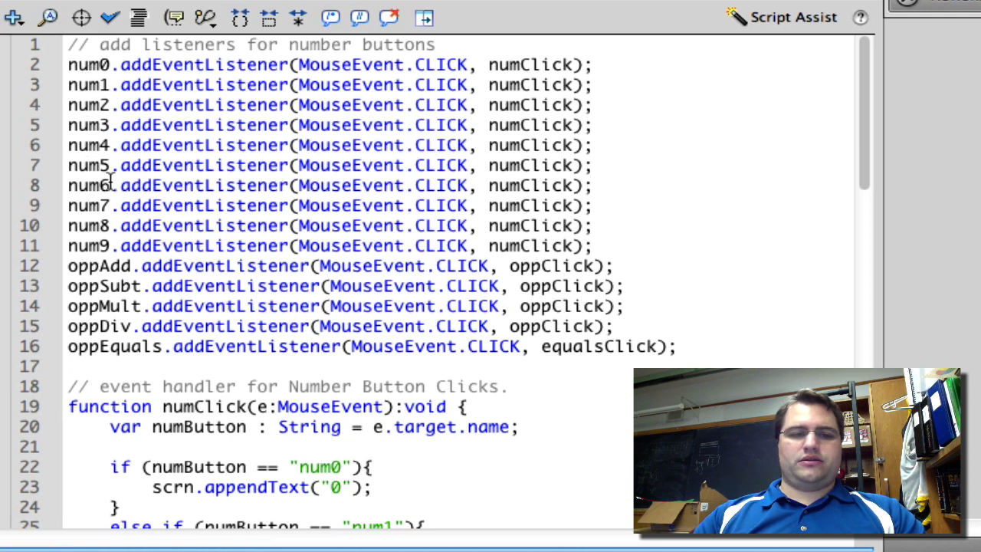
{"action": "mouse_move", "coordinate": [123, 65]}
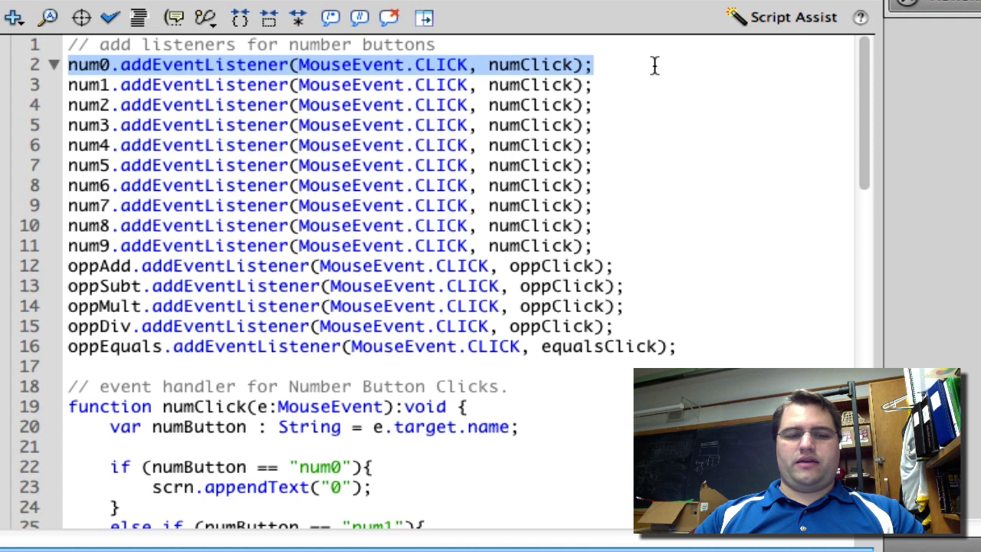
{"action": "mouse_move", "coordinate": [482, 74]}
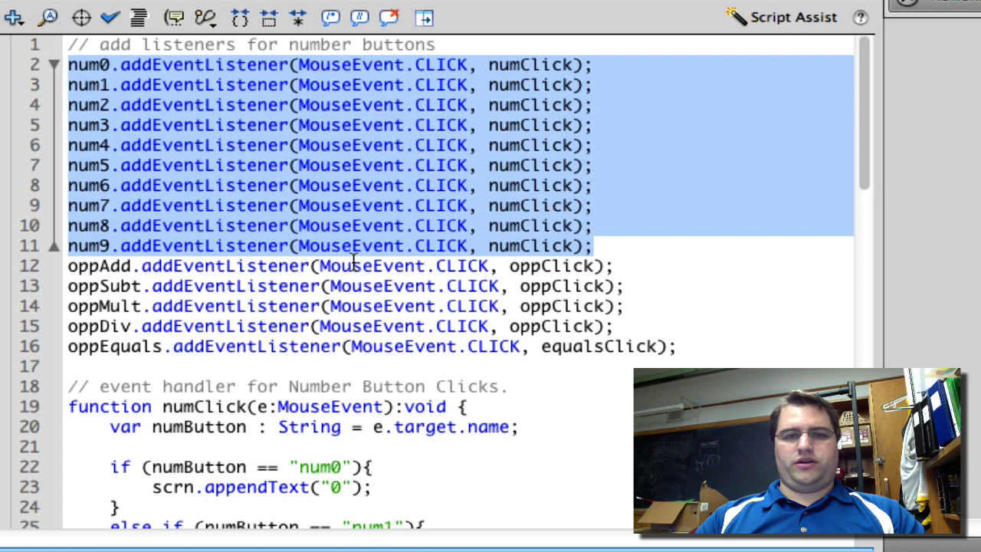
{"action": "scroll", "scroll_direction": "down", "scroll_amount": 3}
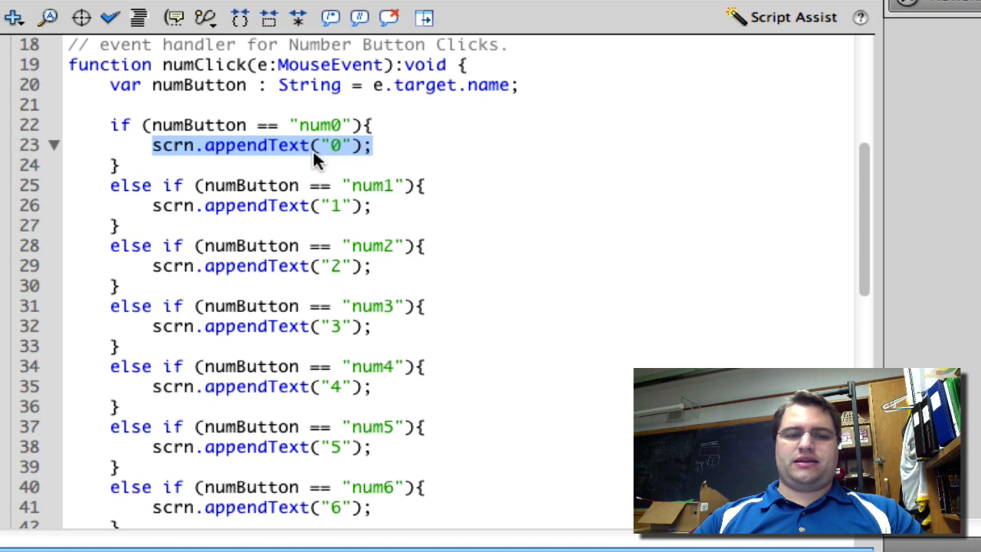
{"action": "mouse_move", "coordinate": [355, 157]}
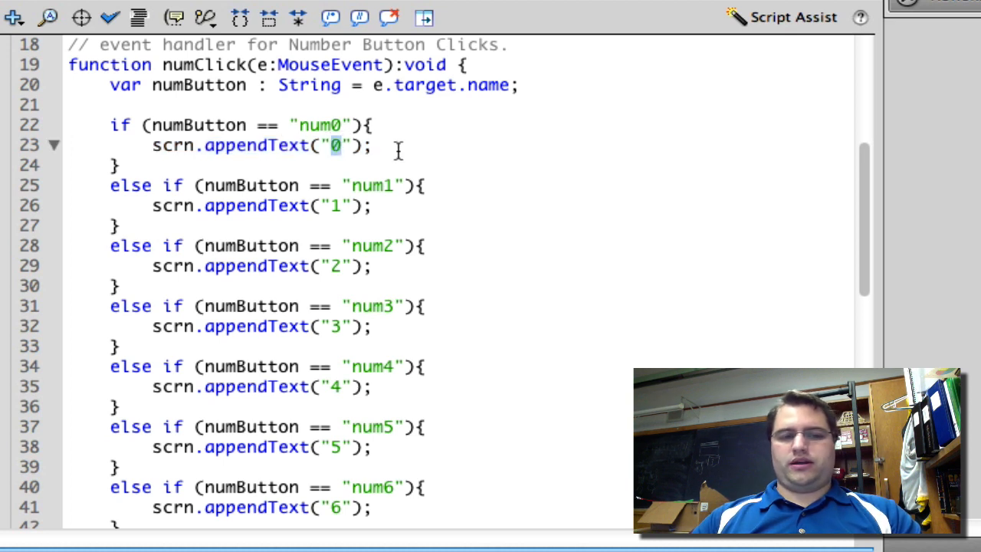
{"action": "mouse_move", "coordinate": [395, 224]}
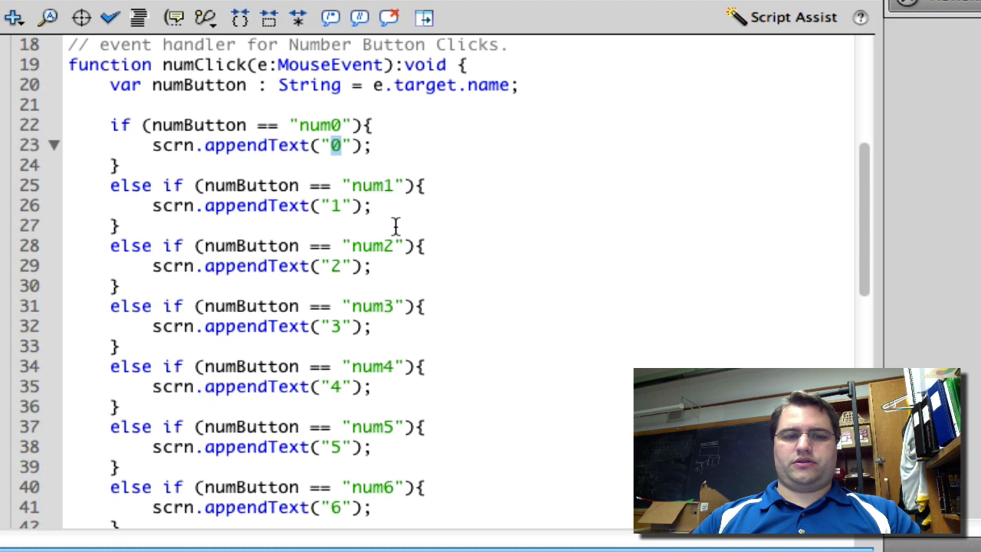
{"action": "scroll", "scroll_direction": "down", "scroll_amount": 3}
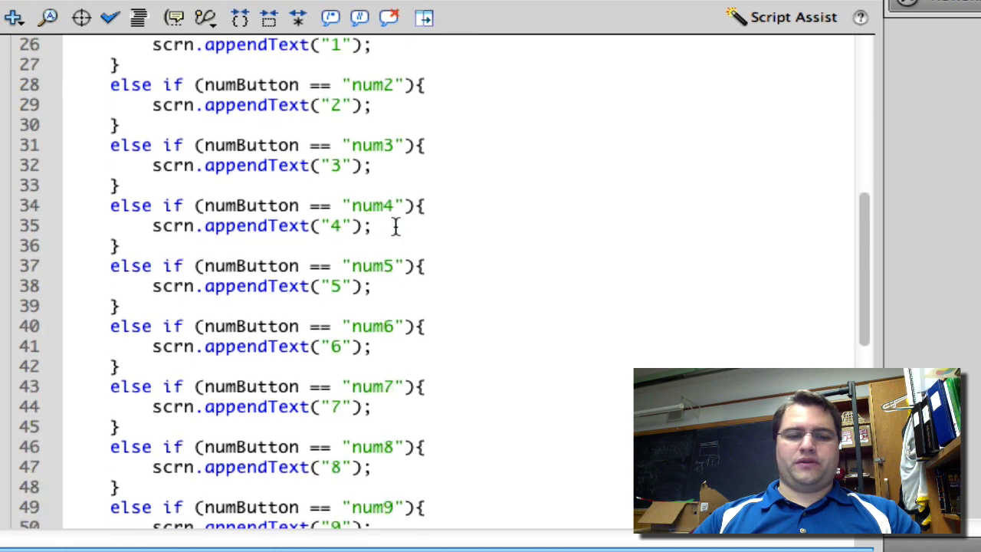
{"action": "scroll", "scroll_direction": "down", "scroll_amount": 3}
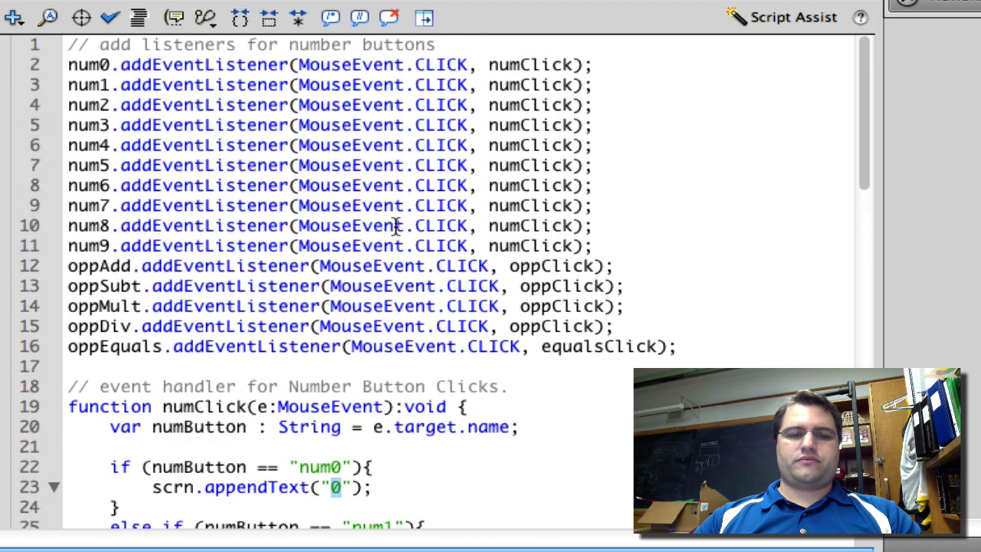
{"action": "mouse_move", "coordinate": [67, 267]}
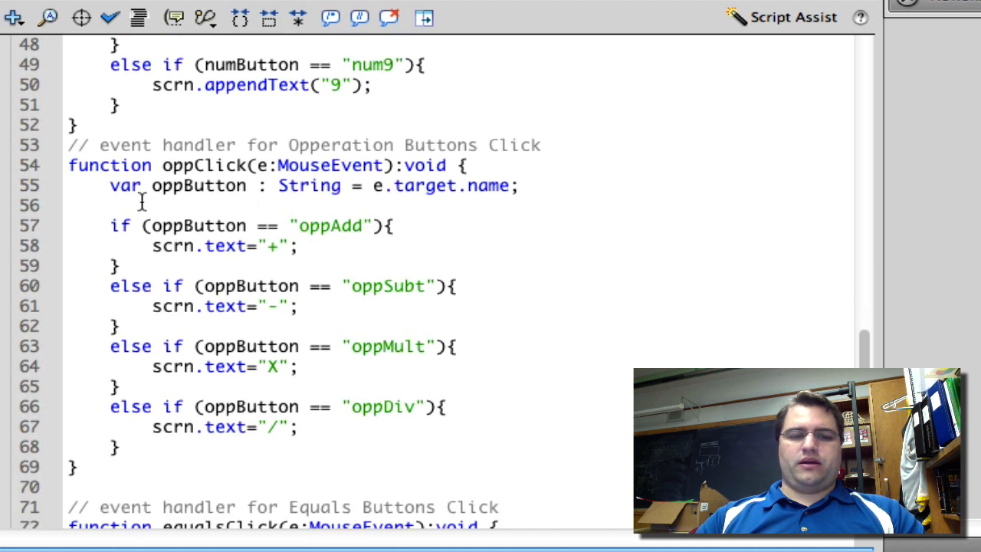
{"action": "triple_click", "coordinate": [306, 186]}
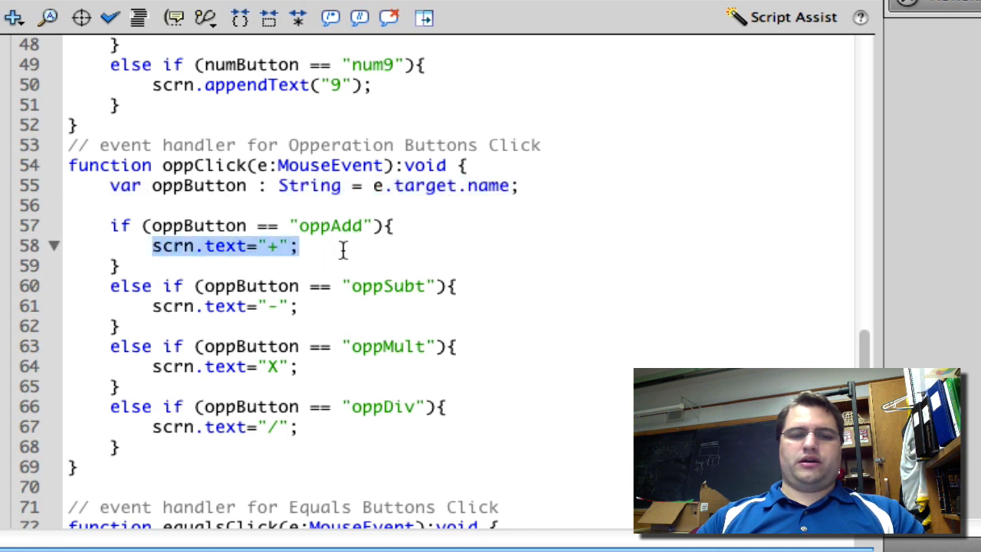
{"action": "mouse_move", "coordinate": [344, 287]}
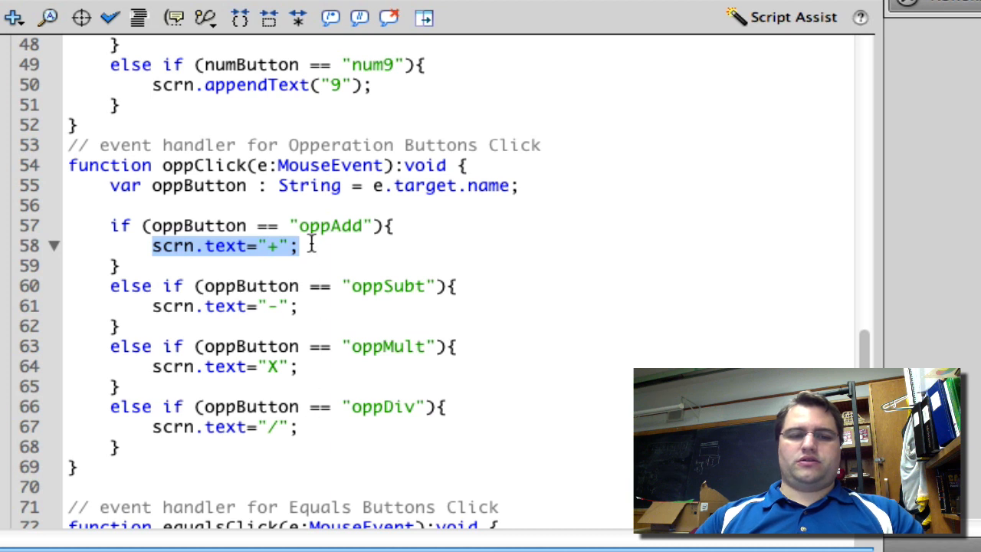
{"action": "left_click", "coordinate": [300, 245]}
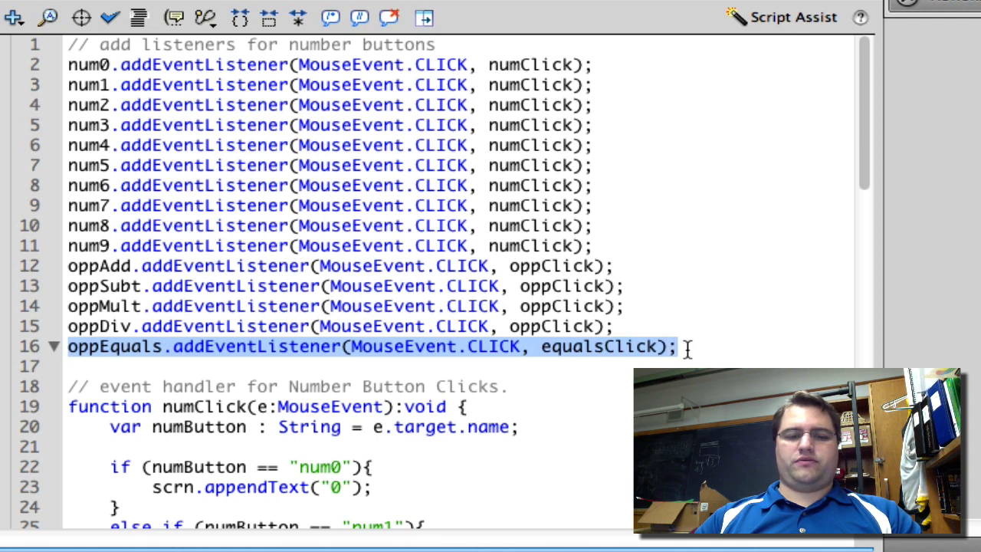
{"action": "scroll", "scroll_direction": "down", "scroll_amount": 3}
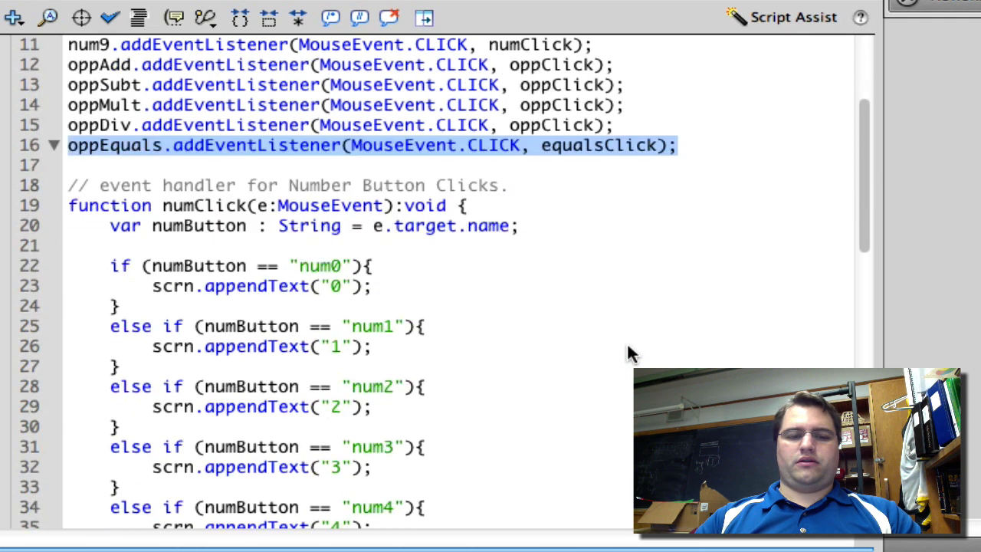
{"action": "scroll", "scroll_direction": "down", "scroll_amount": 3}
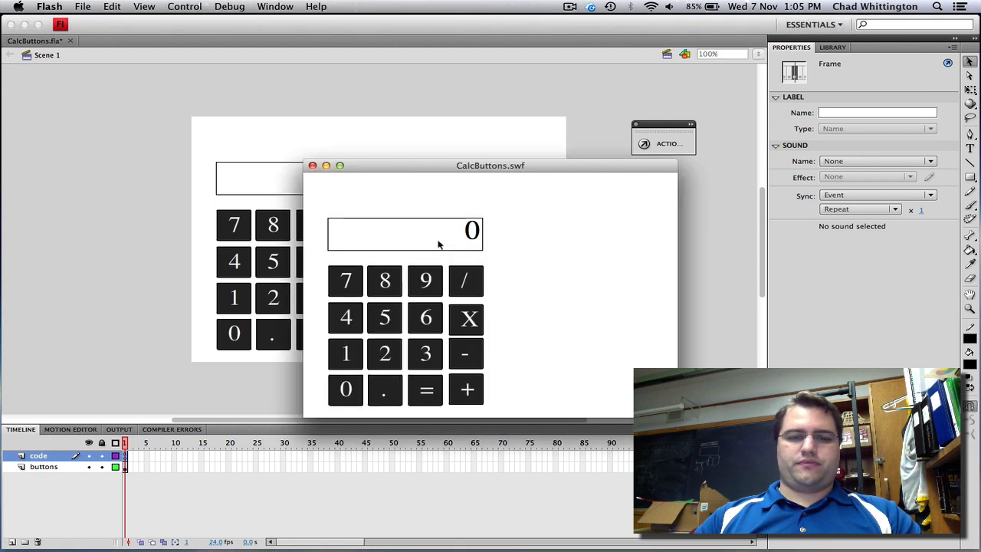
Press number, multiply, equals, 7 and 8 keys on the test calculator so they show on its screen
{"action": "left_click", "coordinate": [345, 317]}
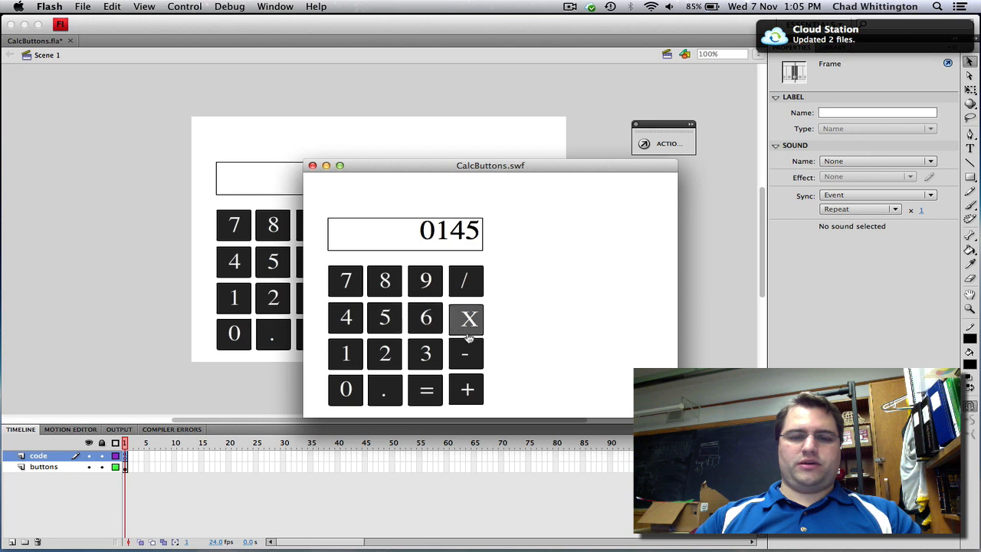
{"action": "left_click", "coordinate": [469, 318]}
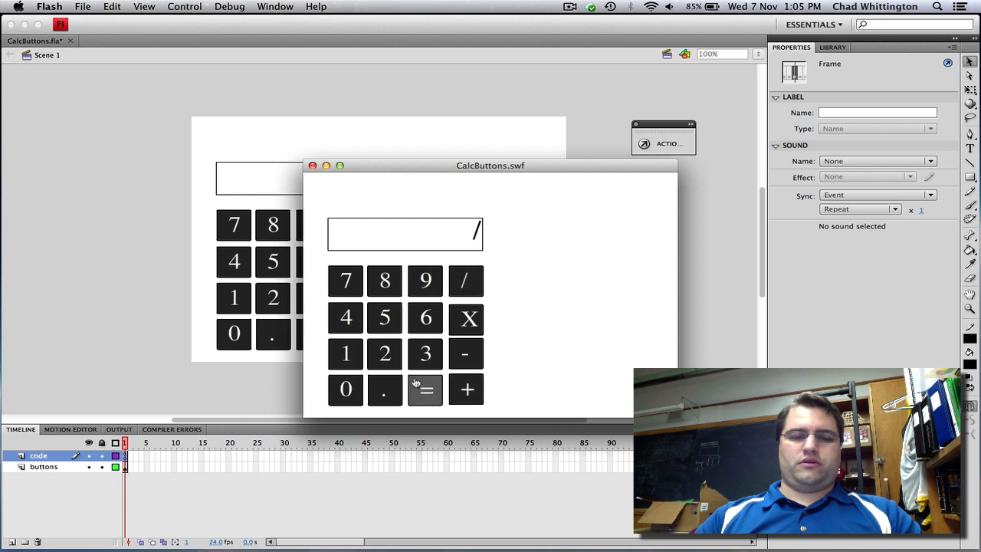
{"action": "left_click", "coordinate": [426, 390]}
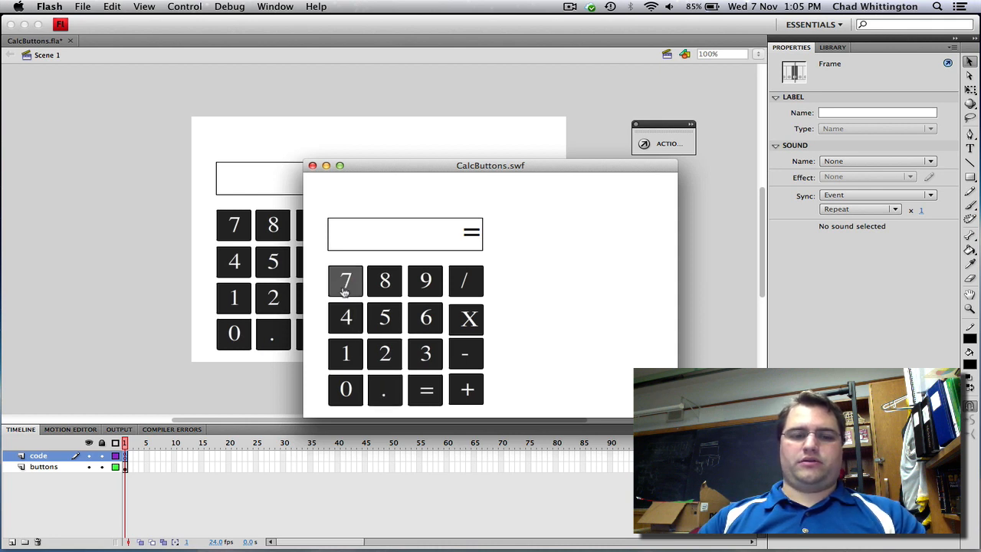
{"action": "left_click", "coordinate": [345, 279]}
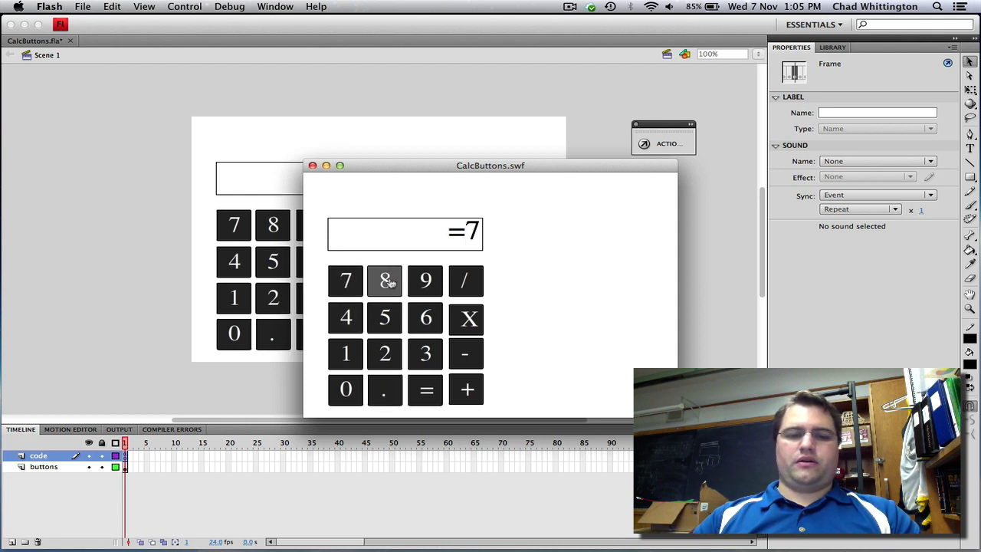
{"action": "left_click", "coordinate": [426, 318]}
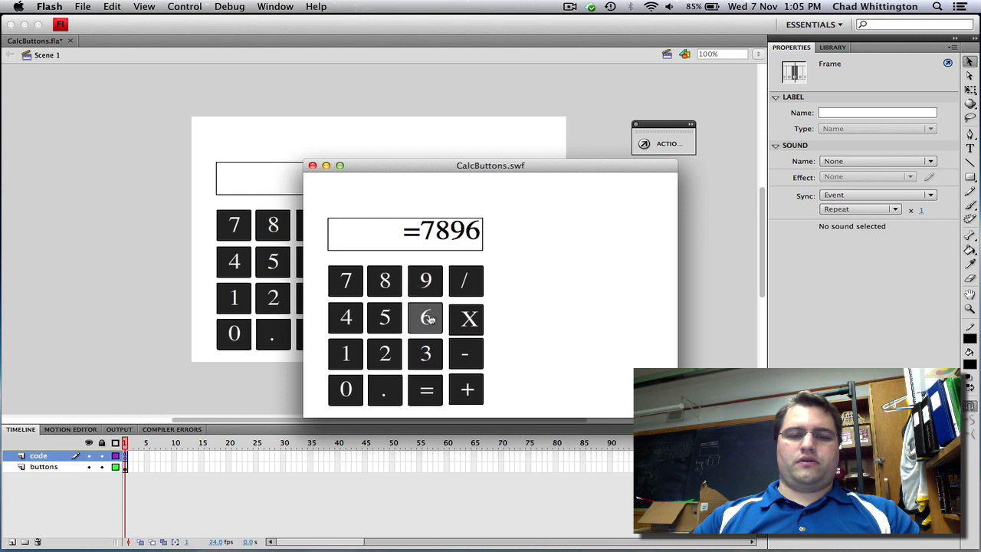